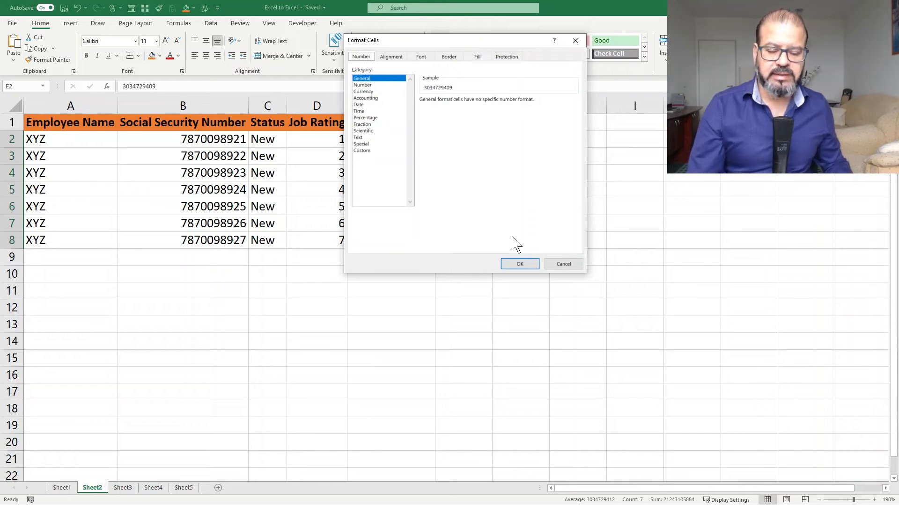
{"action": "left_click", "coordinate": [519, 264]}
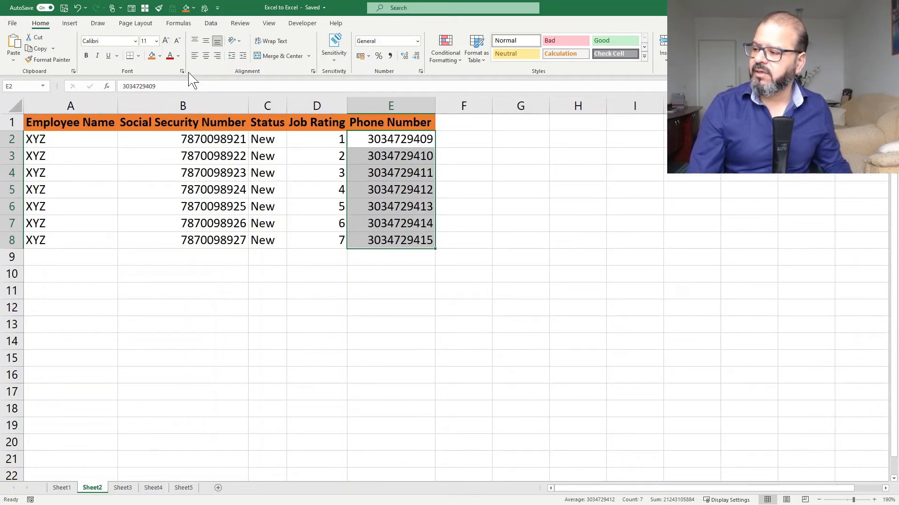
{"action": "left_click", "coordinate": [183, 71]}
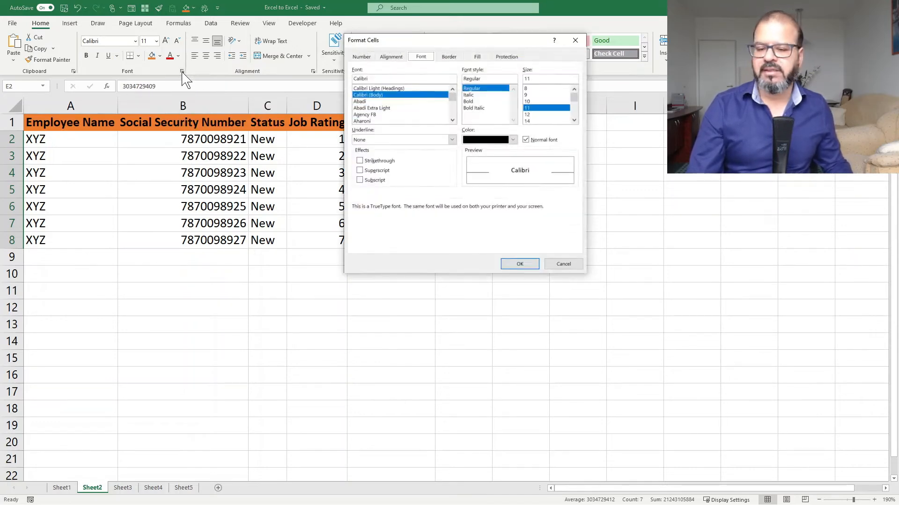
{"action": "left_click", "coordinate": [360, 56]}
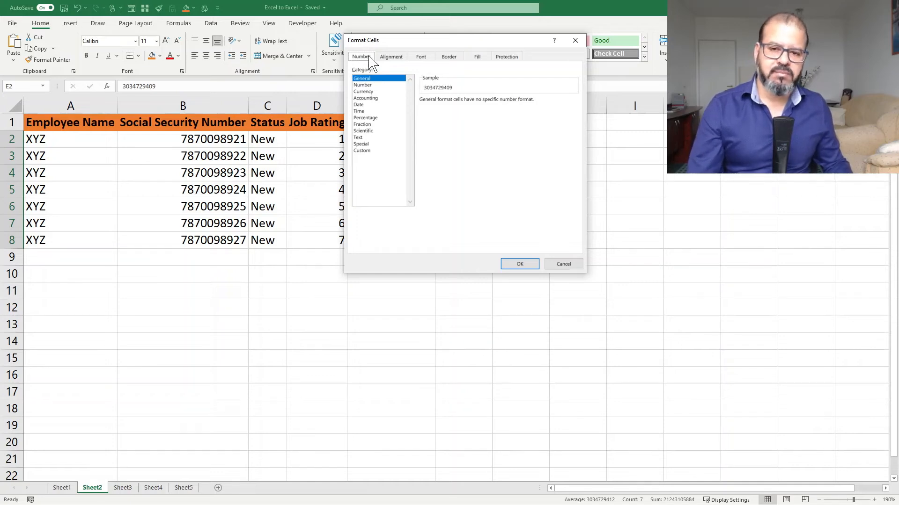
{"action": "mouse_move", "coordinate": [381, 154]}
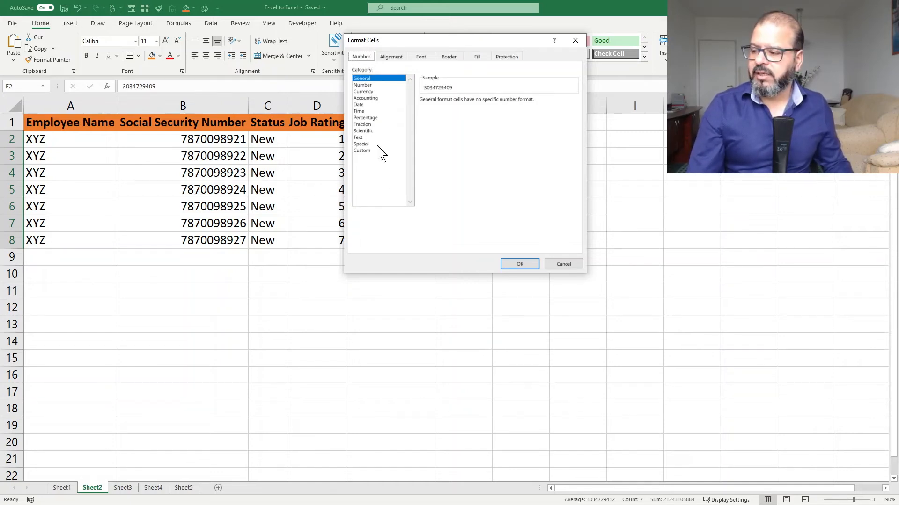
{"action": "left_click", "coordinate": [361, 144]}
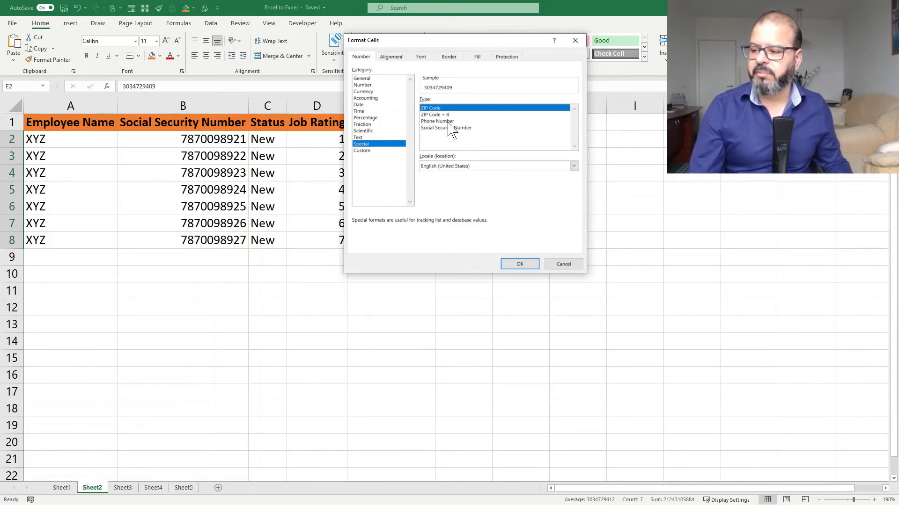
{"action": "left_click", "coordinate": [453, 121]}
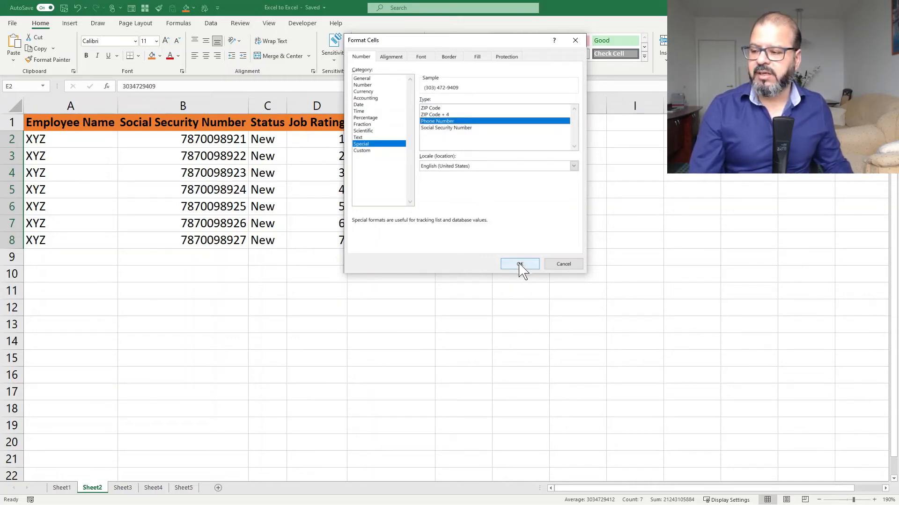
{"action": "left_click", "coordinate": [520, 264]}
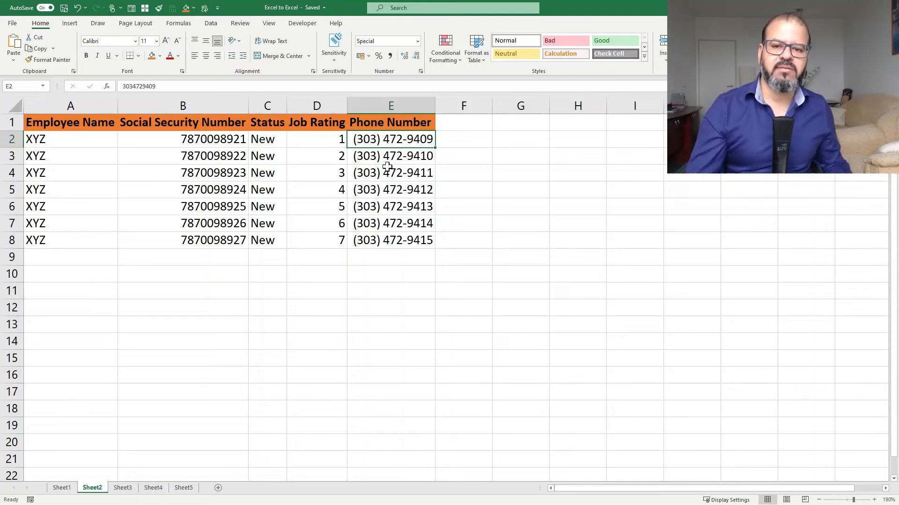
{"action": "mouse_move", "coordinate": [289, 157]}
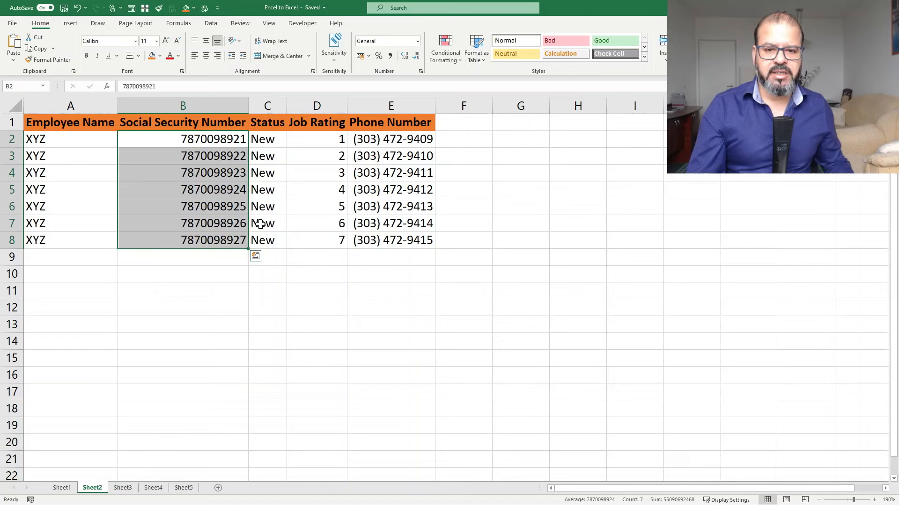
{"action": "mouse_move", "coordinate": [370, 200]}
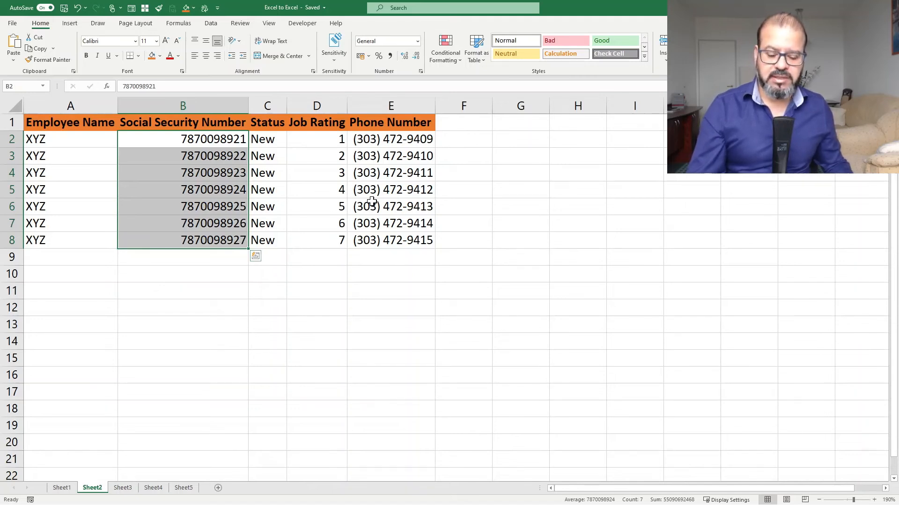
{"action": "key", "text": "ctrl+1"}
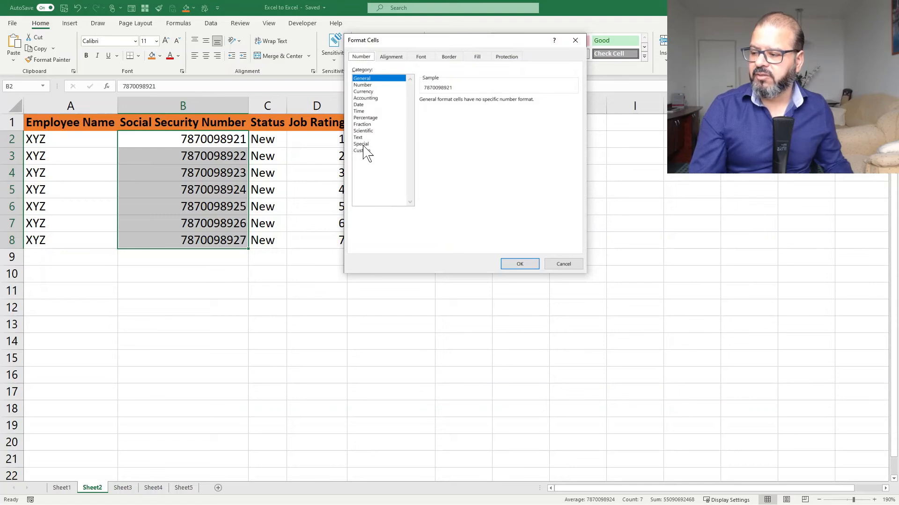
{"action": "left_click", "coordinate": [361, 144]}
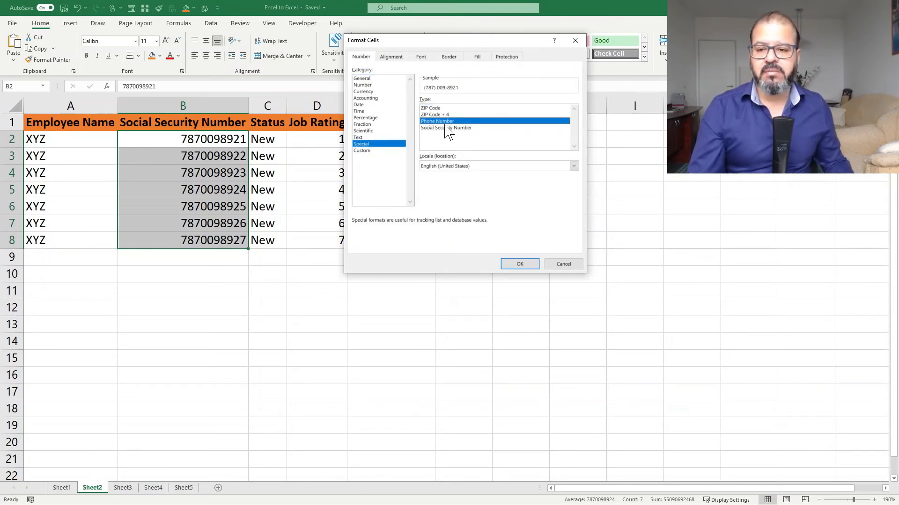
{"action": "left_click", "coordinate": [519, 264]}
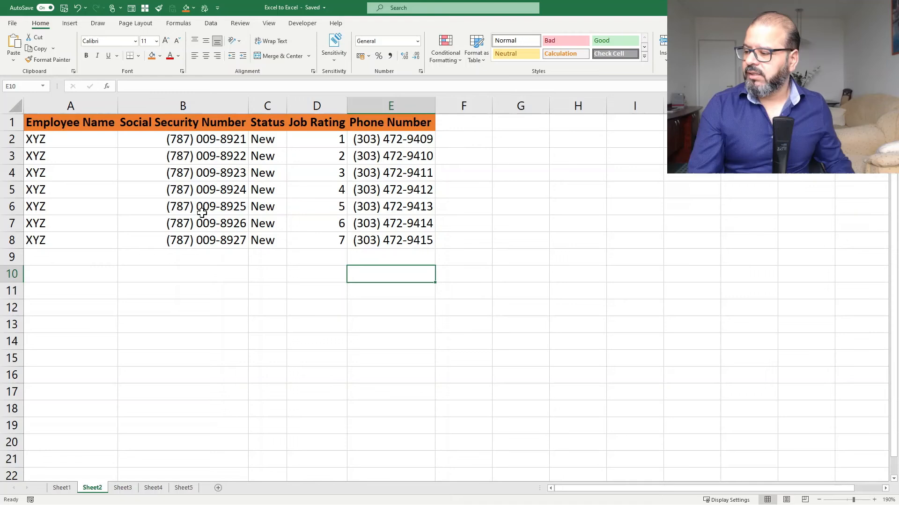
{"action": "left_click_drag", "start_coordinate": [182, 139], "coordinate": [182, 241]}
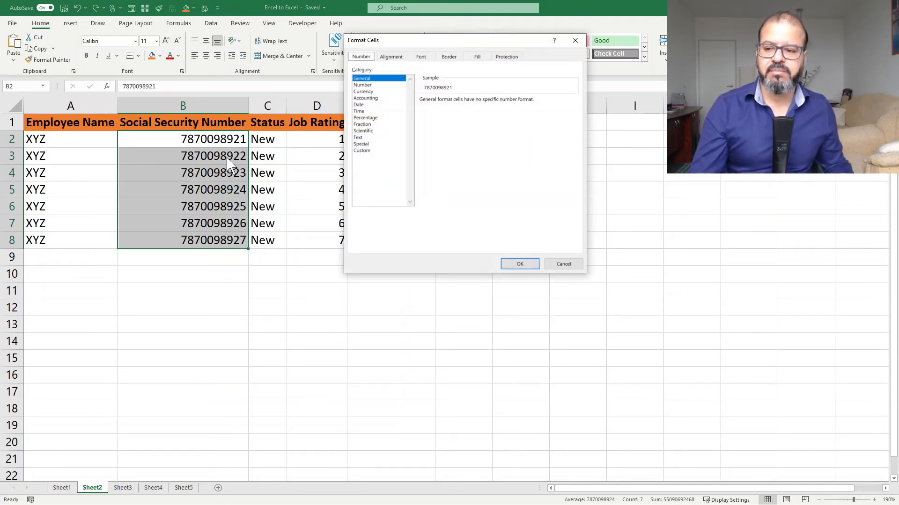
{"action": "left_click", "coordinate": [362, 143]}
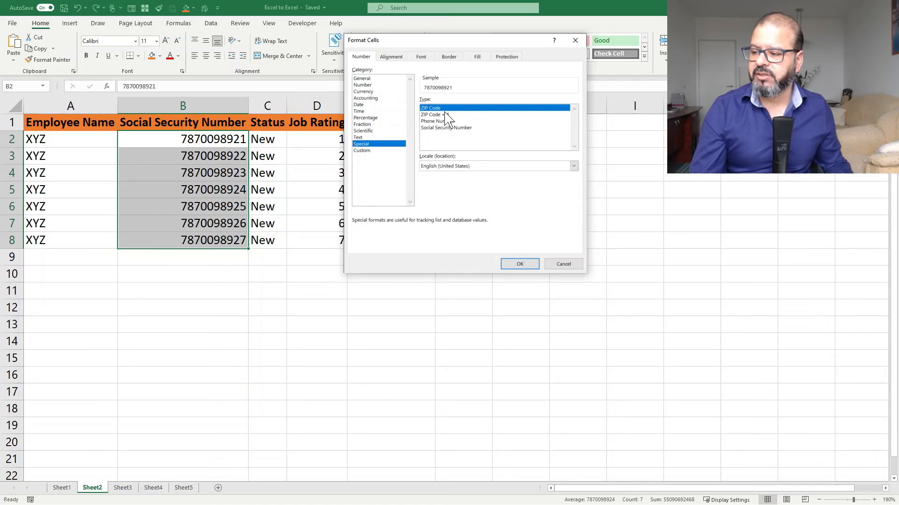
{"action": "left_click", "coordinate": [446, 127]}
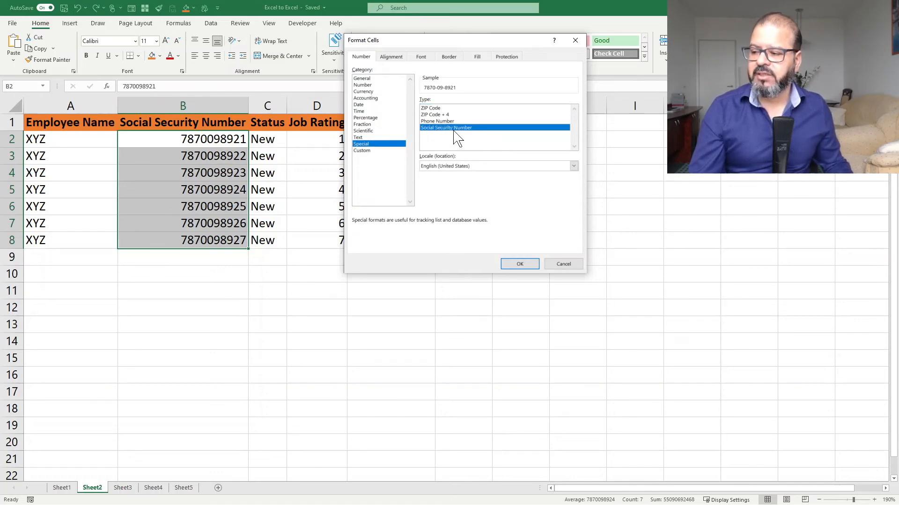
{"action": "left_click", "coordinate": [519, 264]}
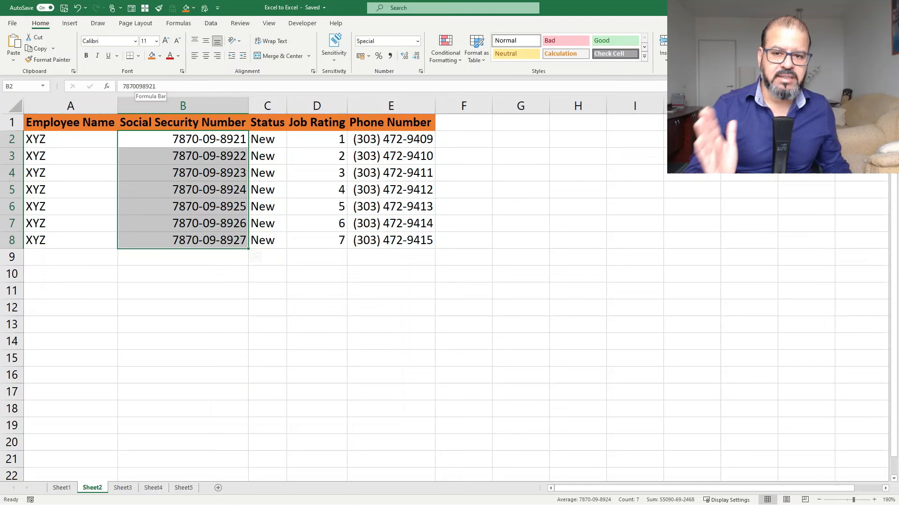
{"action": "left_click", "coordinate": [183, 155]}
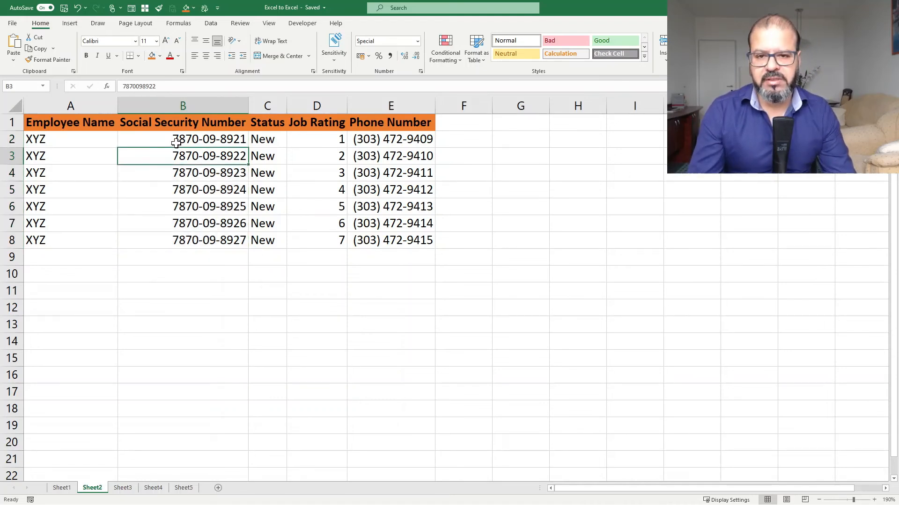
{"action": "mouse_move", "coordinate": [820, 184]}
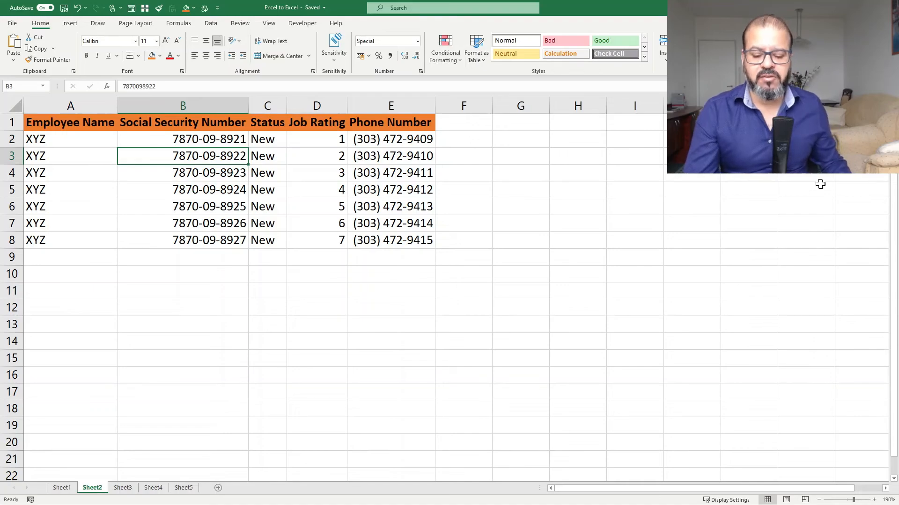